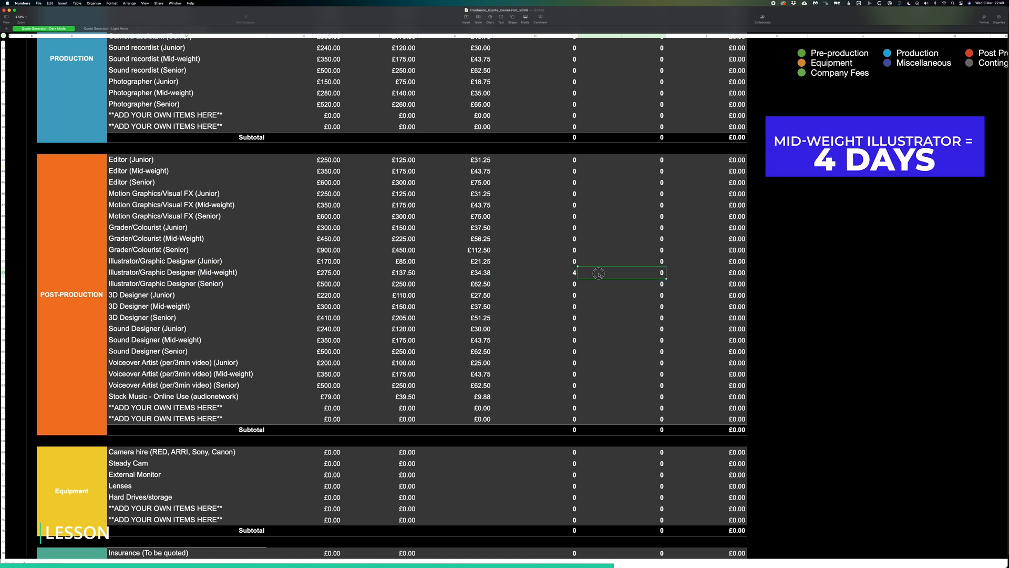
Enter 4 full days for the mid-weight illustrator and 1 half day for the junior voiceover artist
type("4")
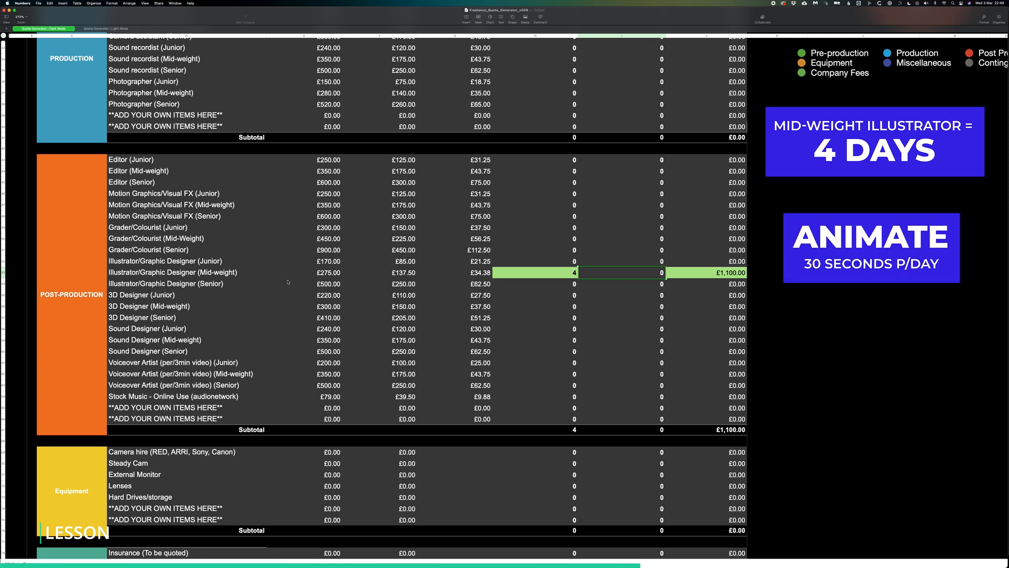
left_click(188, 361)
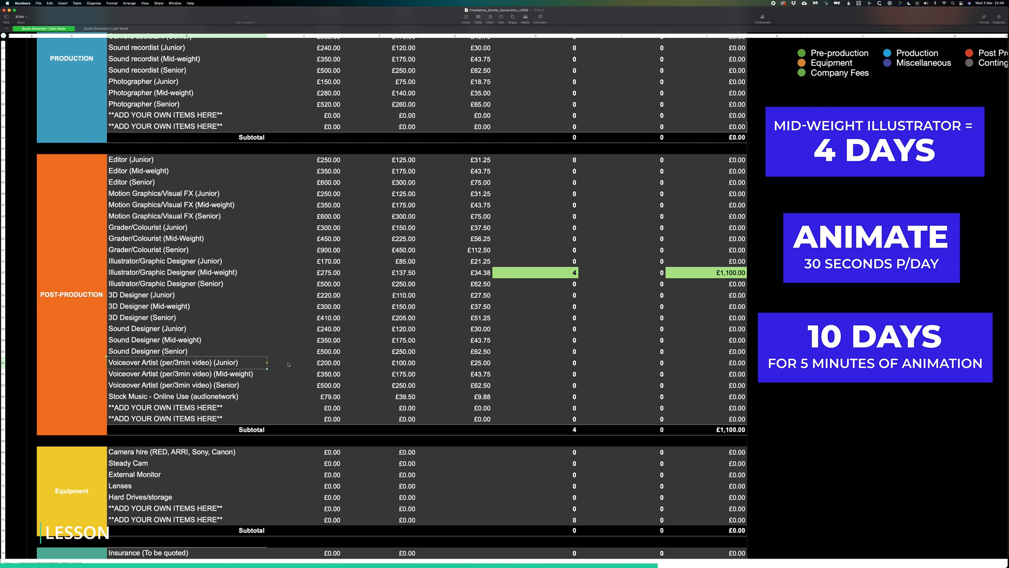
scroll("down", 3)
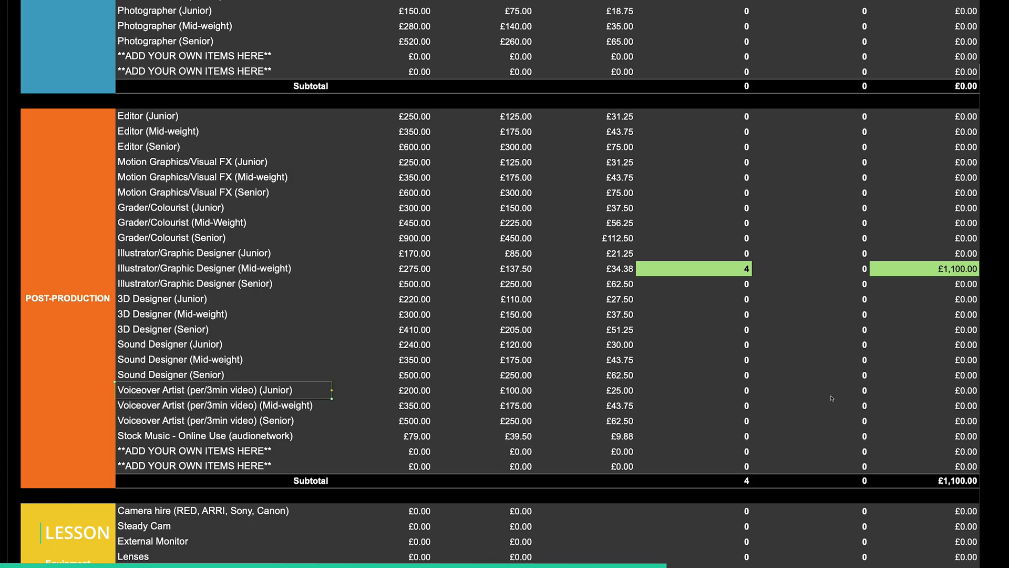
type("1")
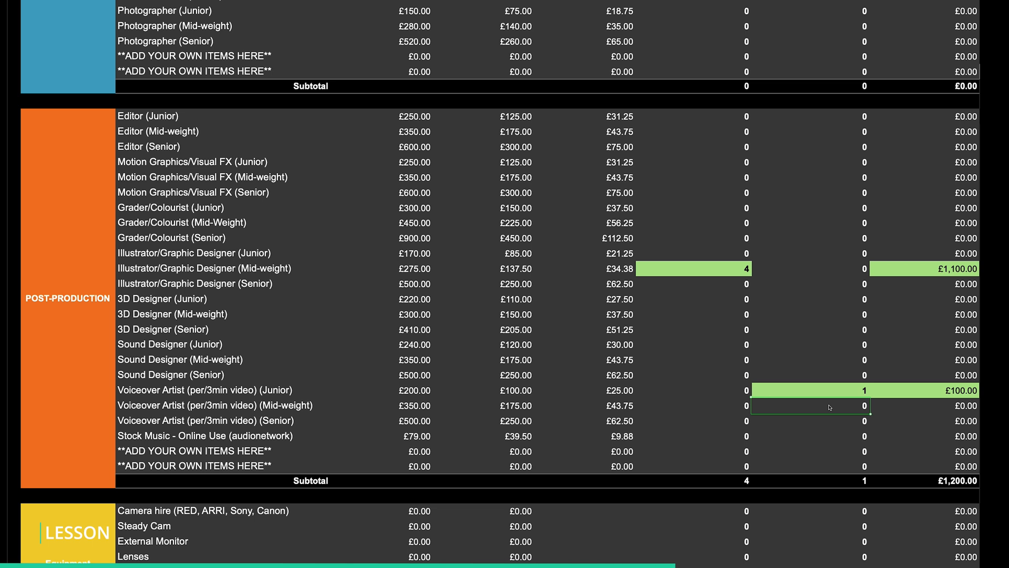
scroll("down", 3)
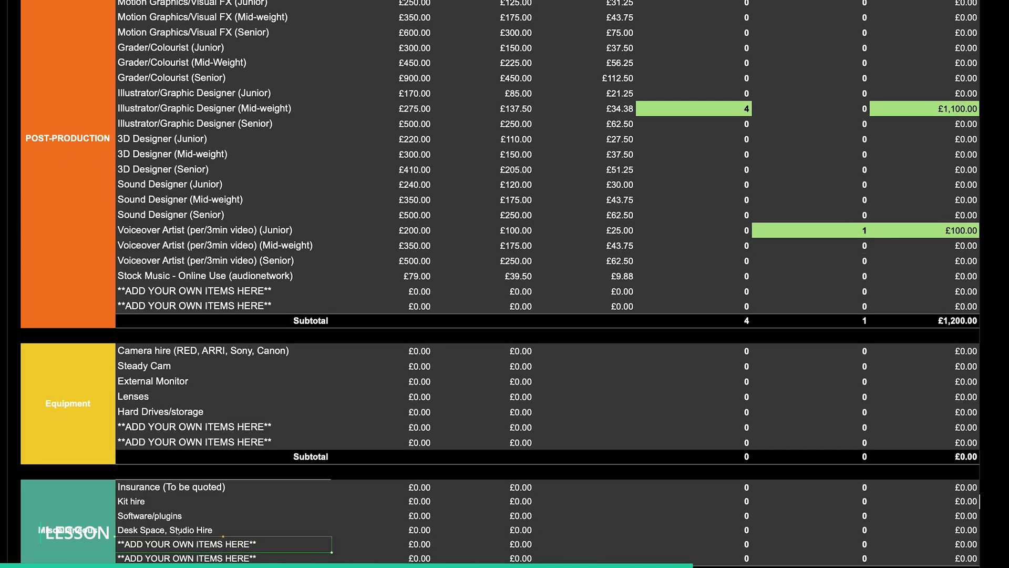
Enter the equipment item rates and units on the Light Mode sheet, bringing equipment to £1,480
type("VOICE OVE")
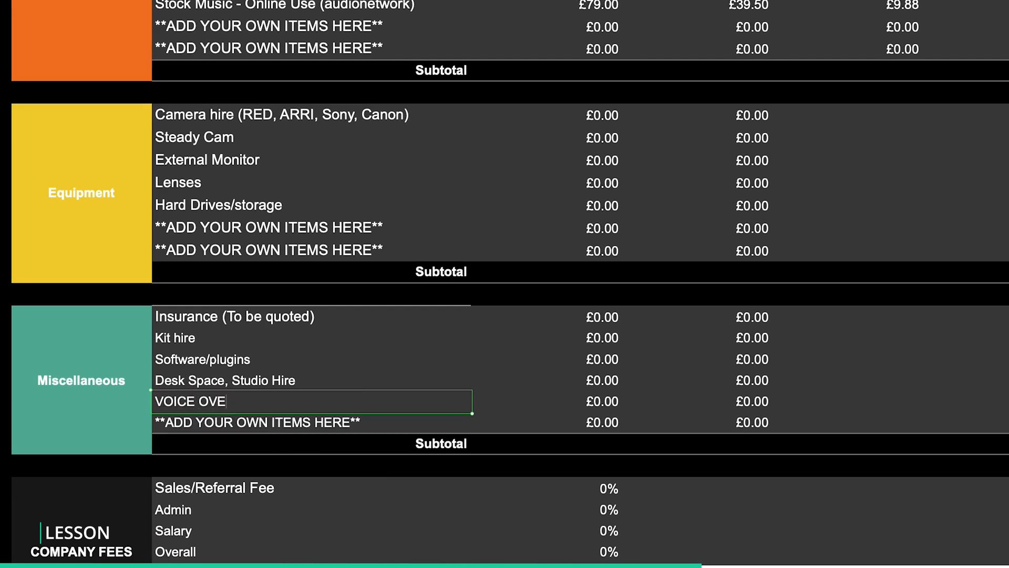
type("350")
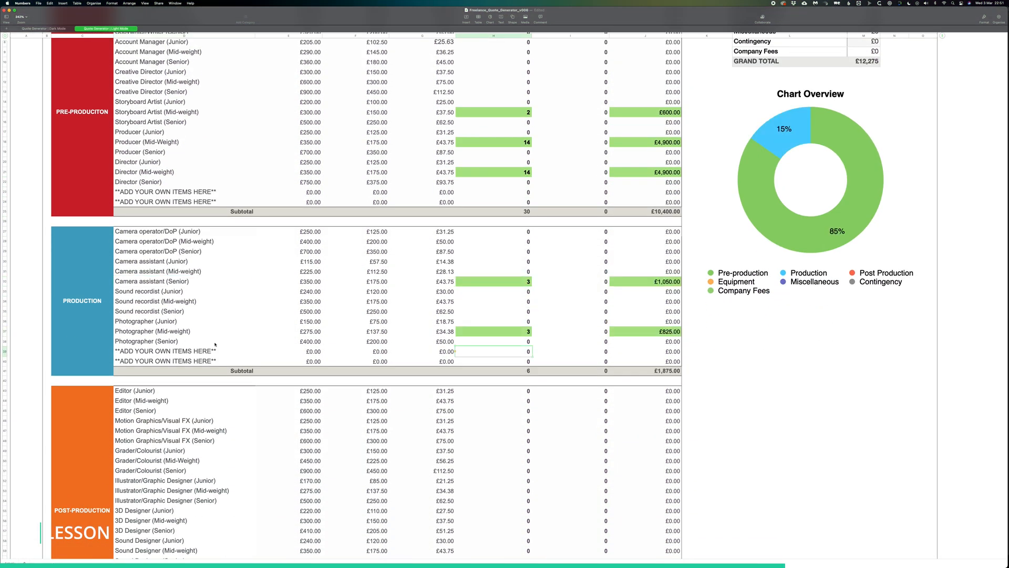
scroll("down", 3)
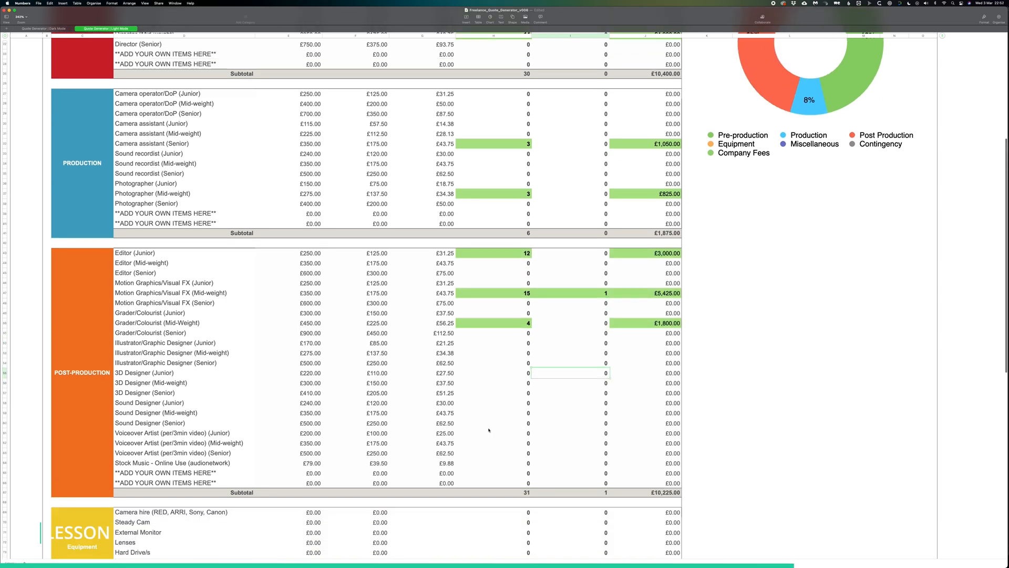
scroll("down", 3)
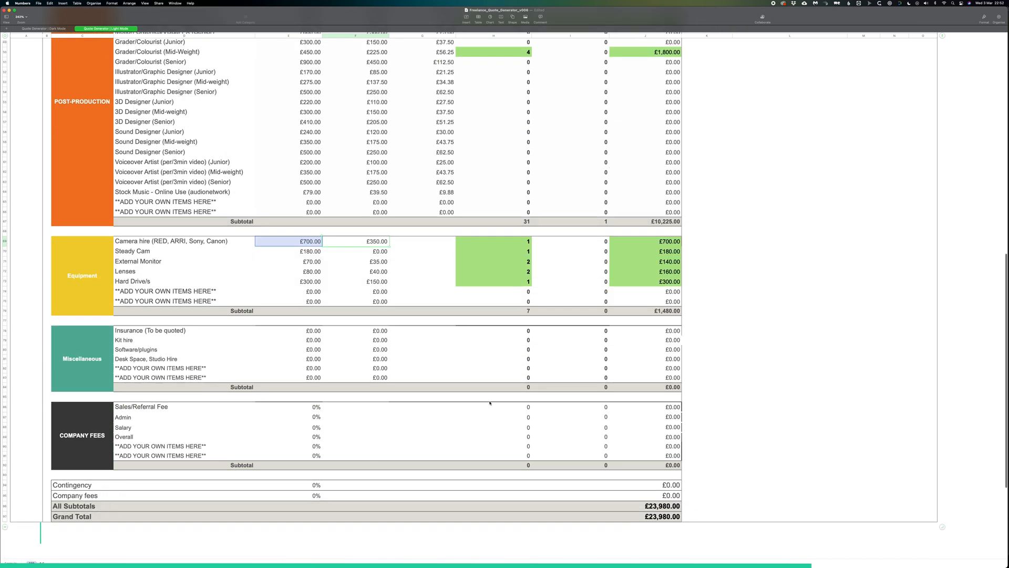
Set Admin to 7%, Salary to 2% and Contingency to 5%, raising the grand total to £25,659
type("7")
left_click(288, 426)
type("2")
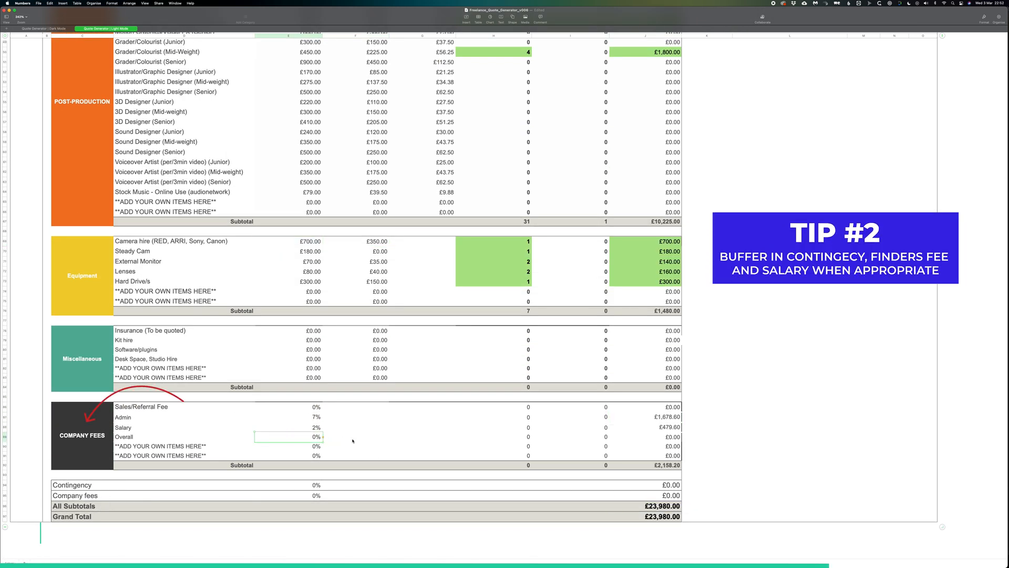
type("5%")
left_click(289, 495)
type("2")
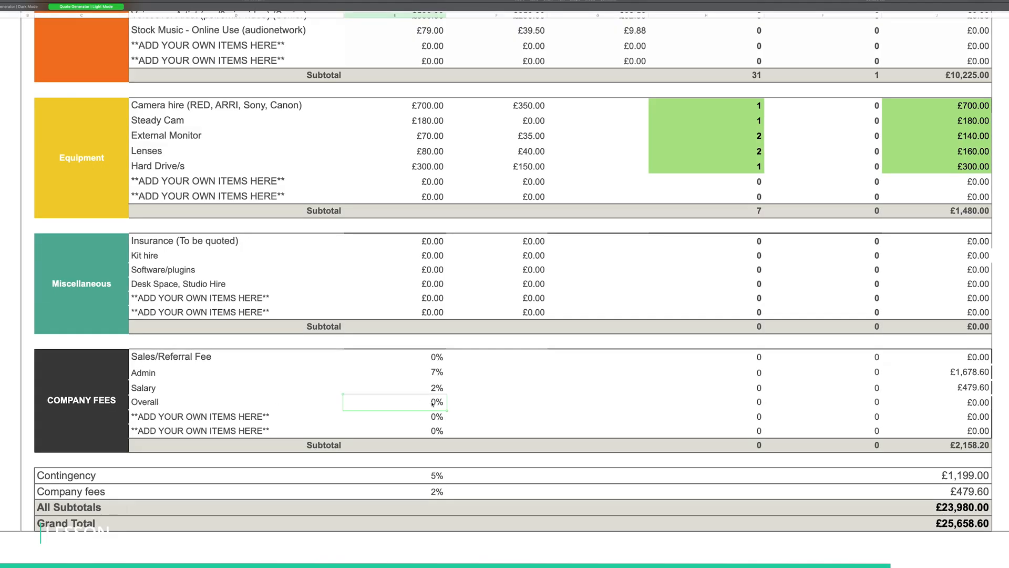
type("4")
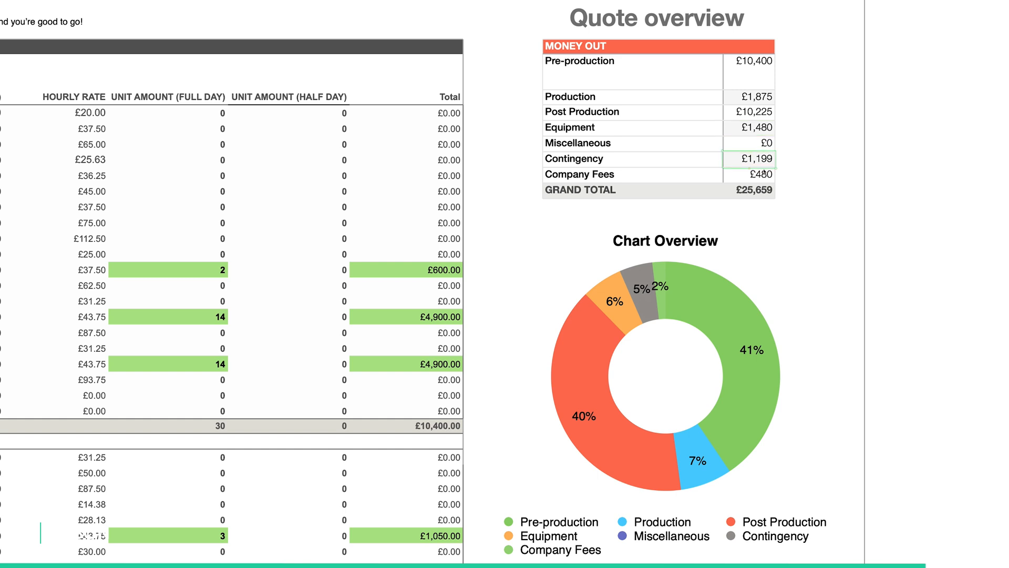
left_click(751, 190)
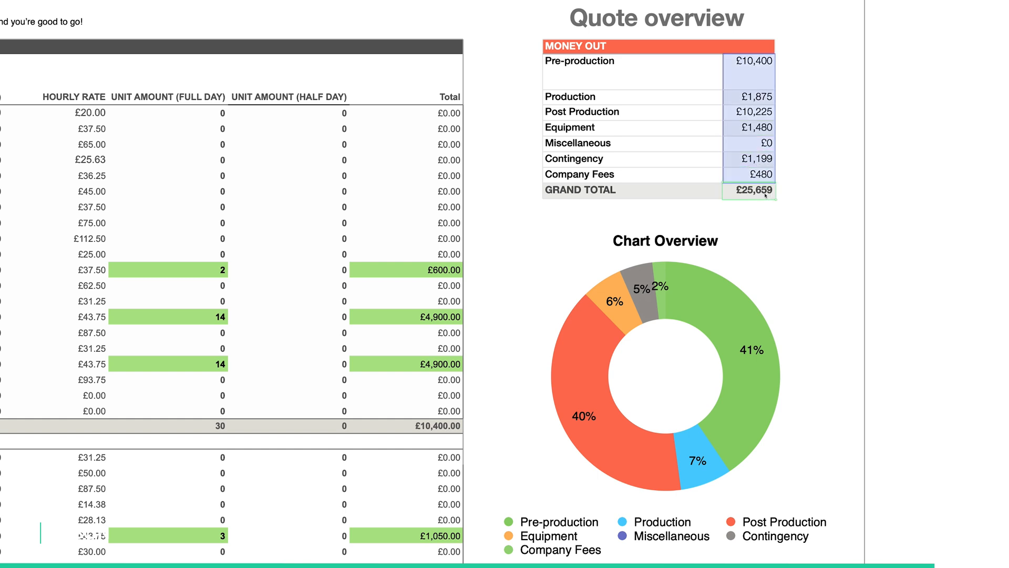
left_click(665, 376)
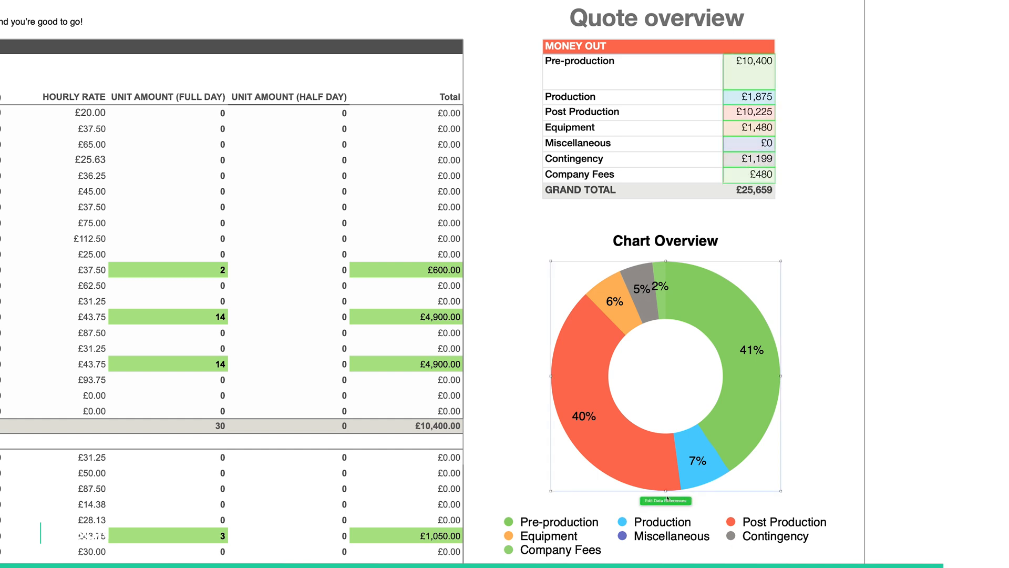